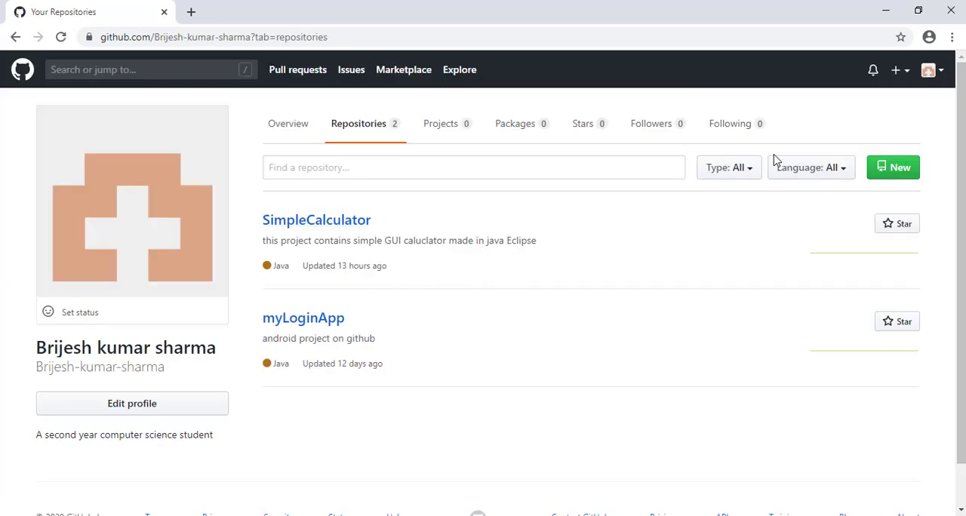
Step: Create the public LoginGUI repository, described as opening a calculator after login in Java Eclipse
click(893, 168)
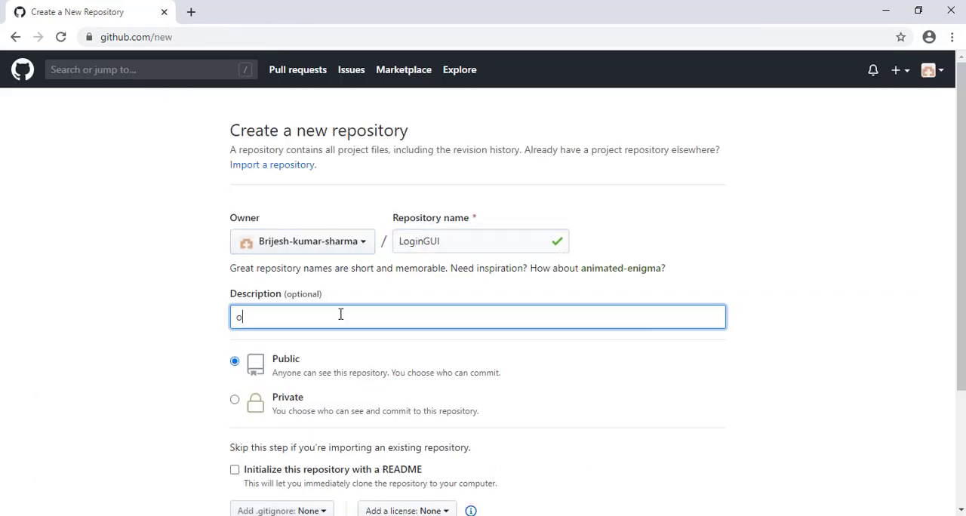
text(pens calculator after)
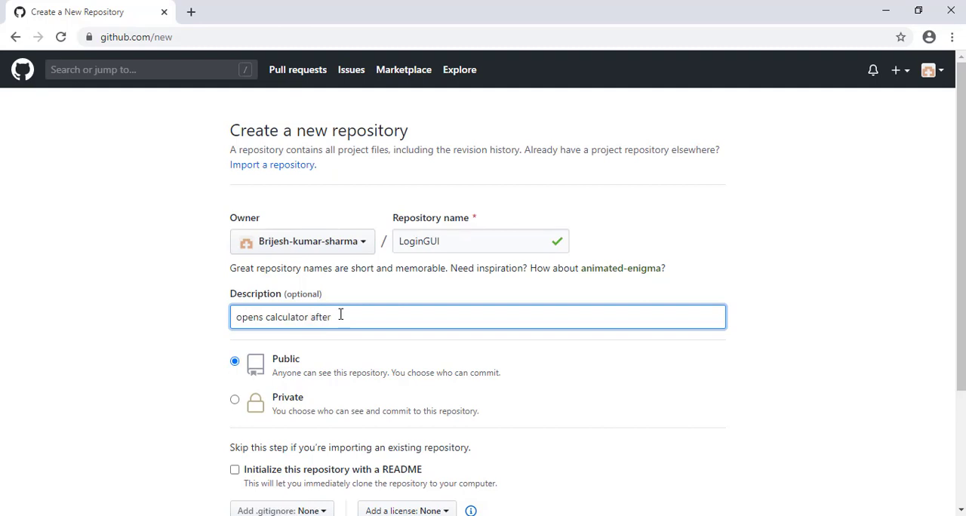
text(login in java eclipse)
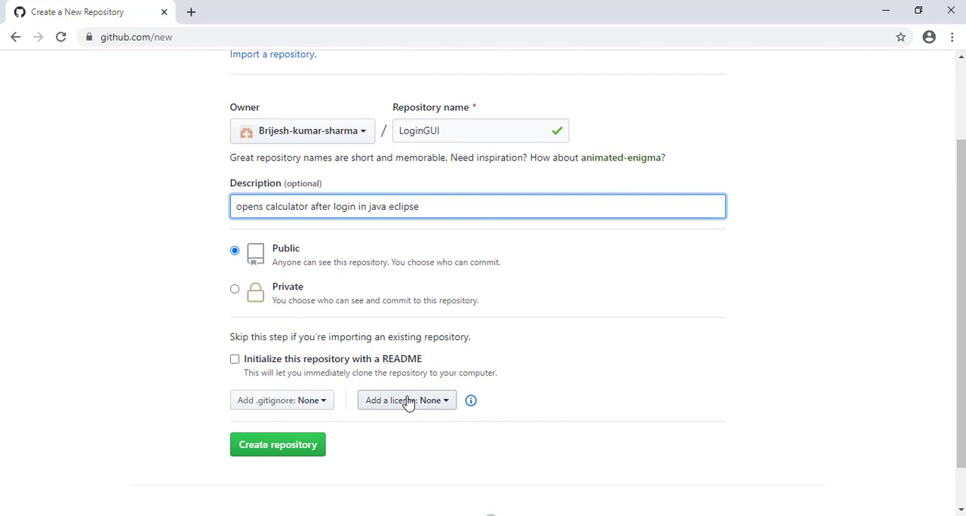
click(278, 444)
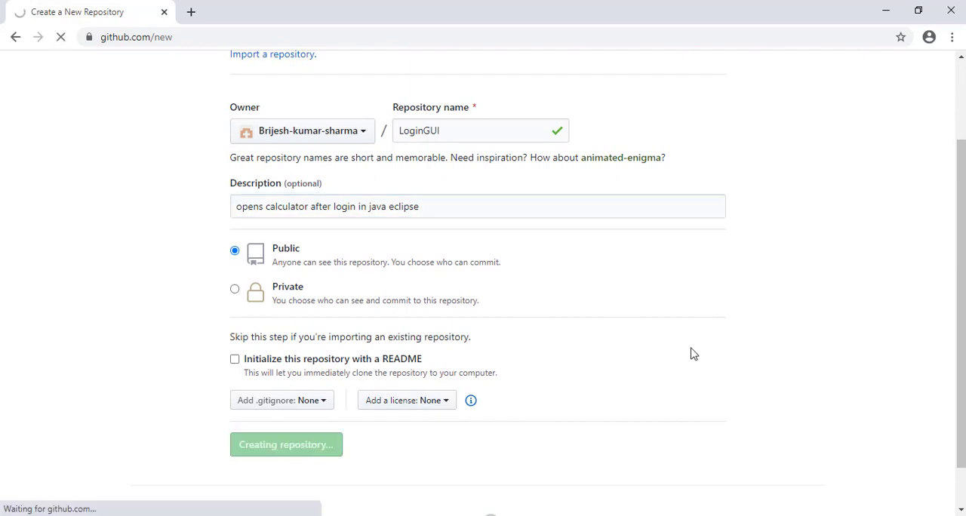
click(285, 444)
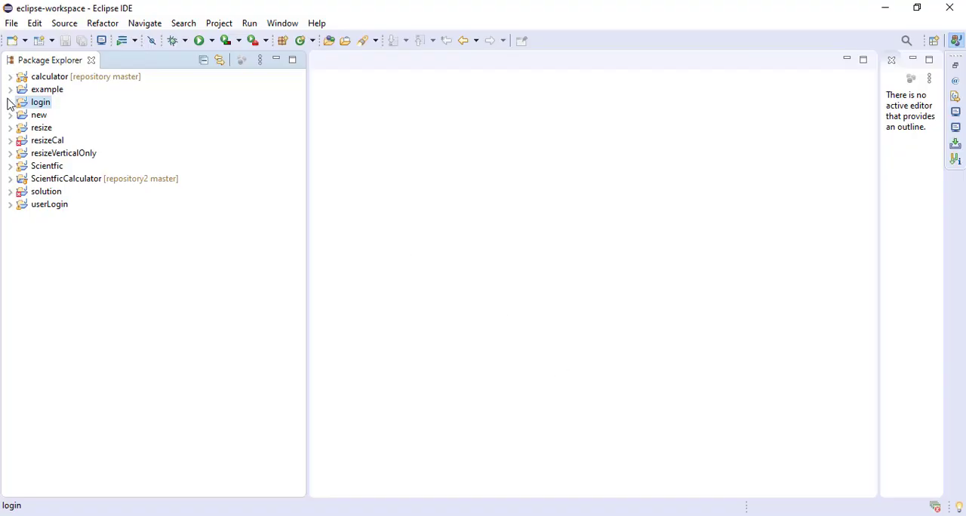
Step: Run Login_System.java from the login project, sign in as 'user' to reach the calculator, then close it
click(12, 103)
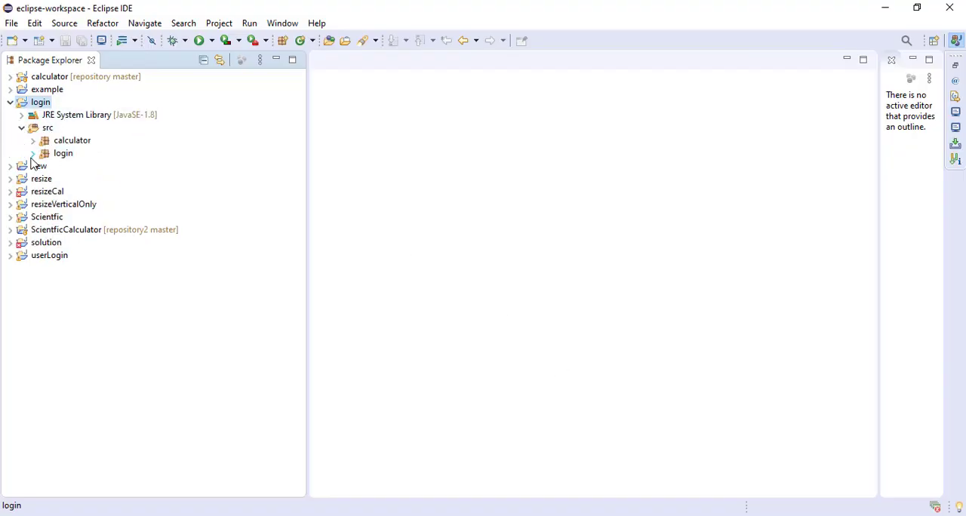
double_click(64, 153)
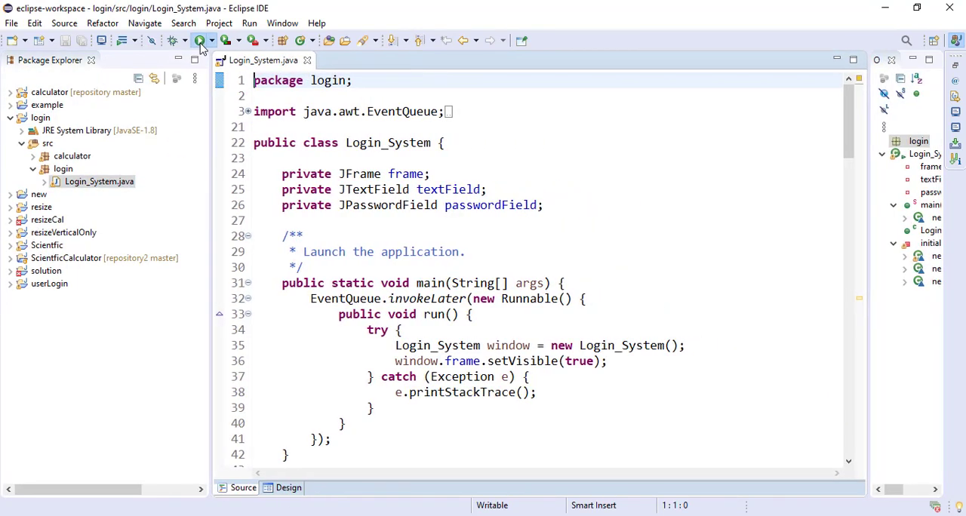
click(201, 39)
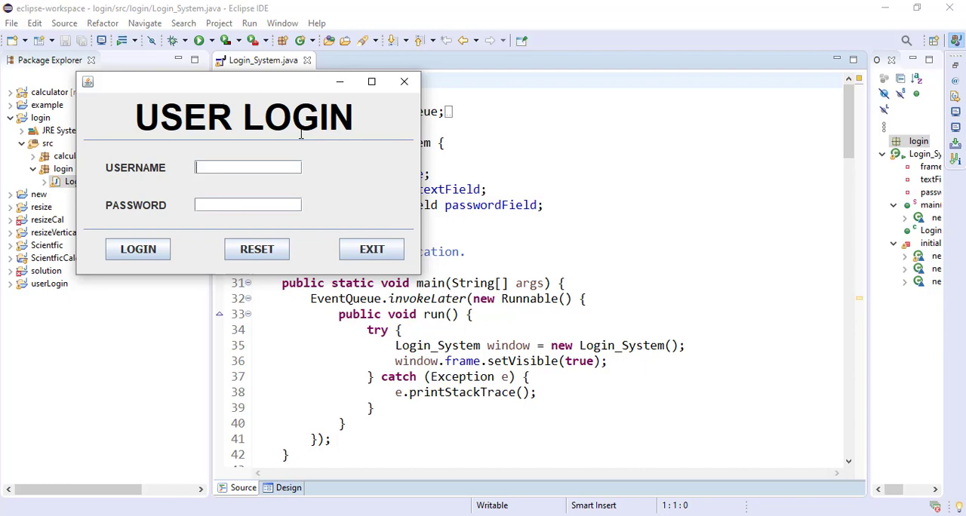
text(user)
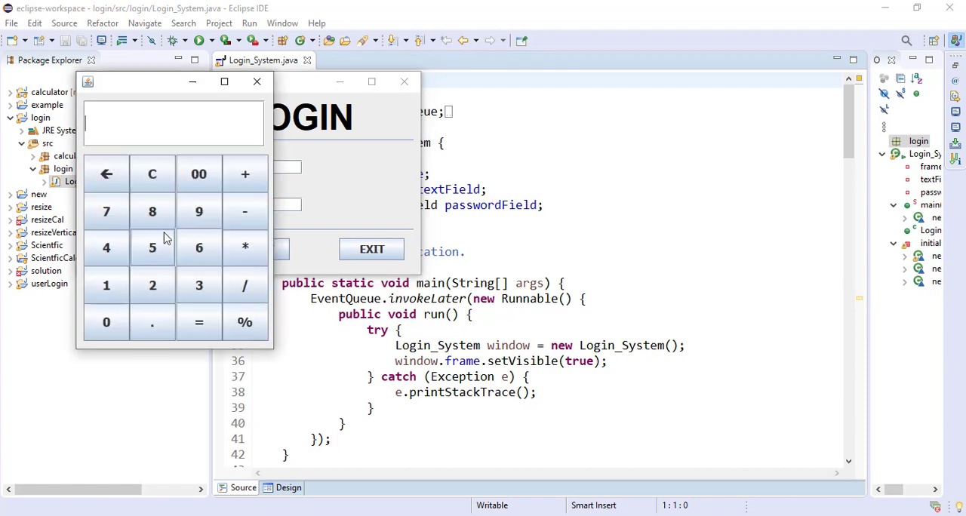
click(257, 82)
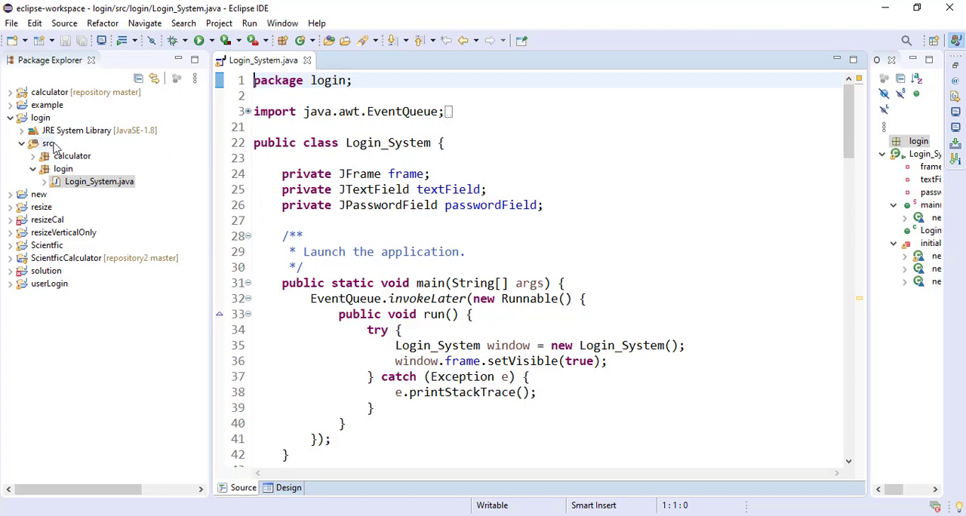
Step: Share the login project into a new local Git repository, repository4, on master
click(41, 117)
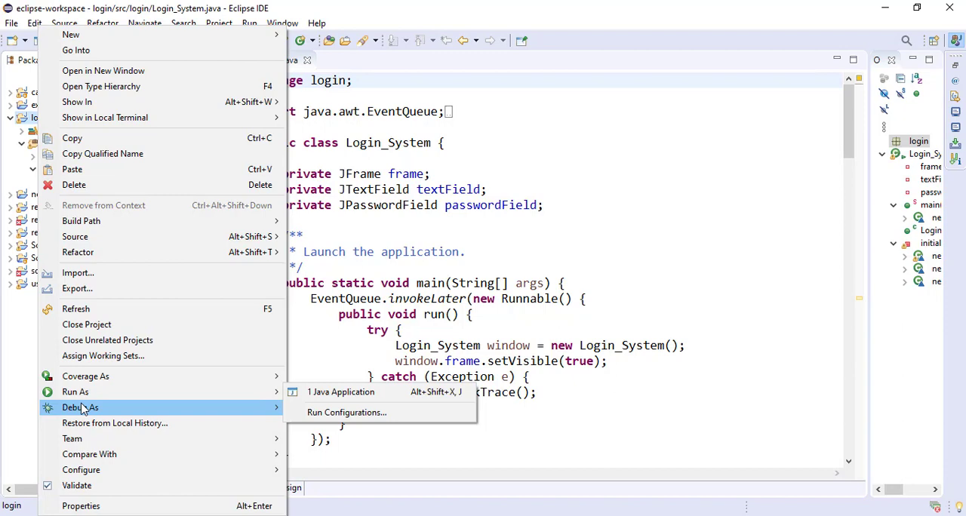
mouse_move(72, 438)
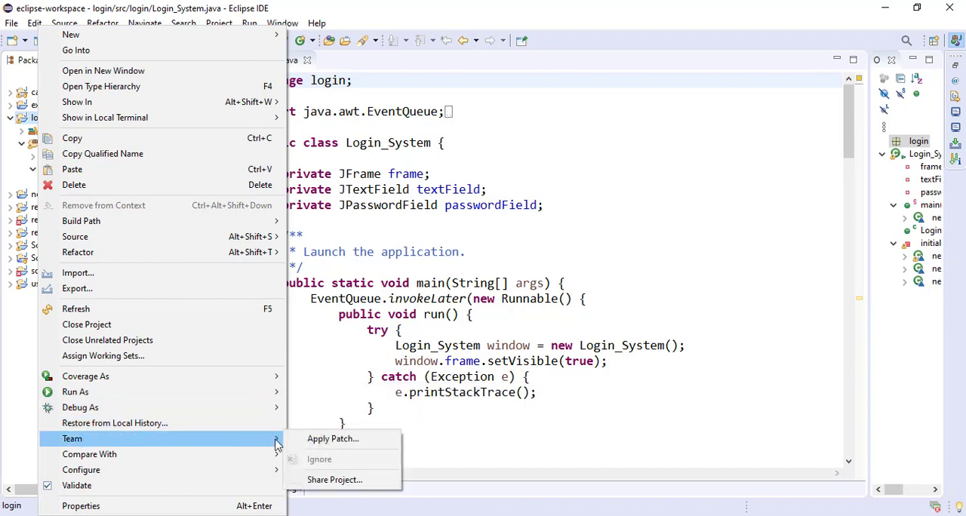
click(335, 480)
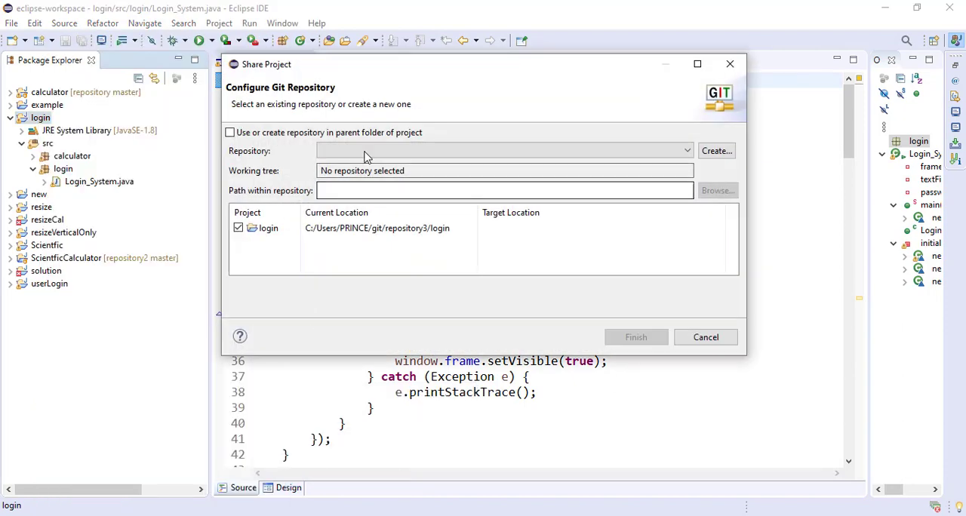
click(715, 151)
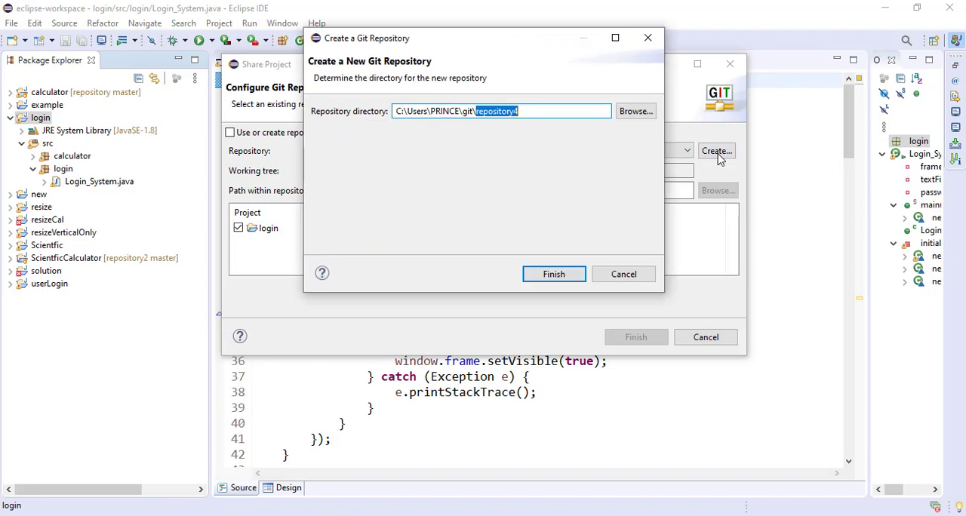
click(554, 275)
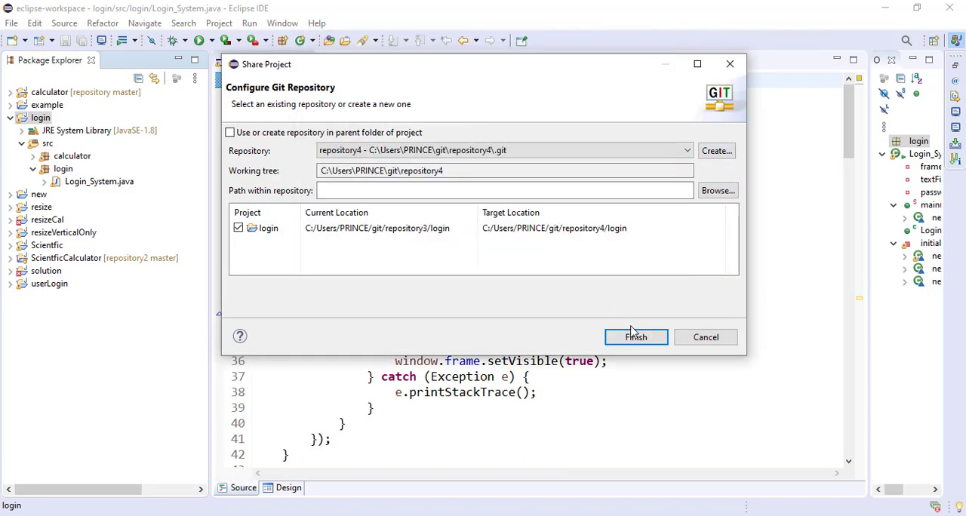
click(636, 337)
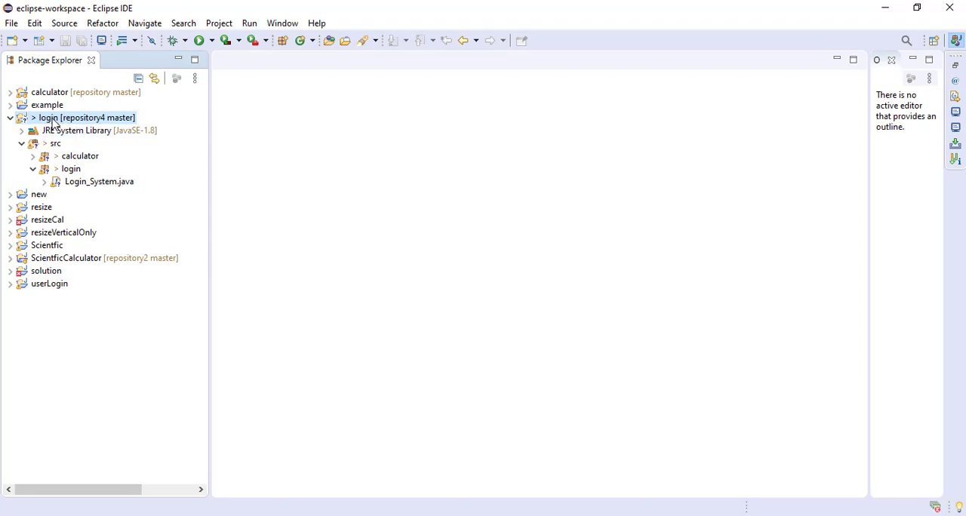
Step: Commit and push the staged login files with the message 'This is first commit'
right_click(46, 118)
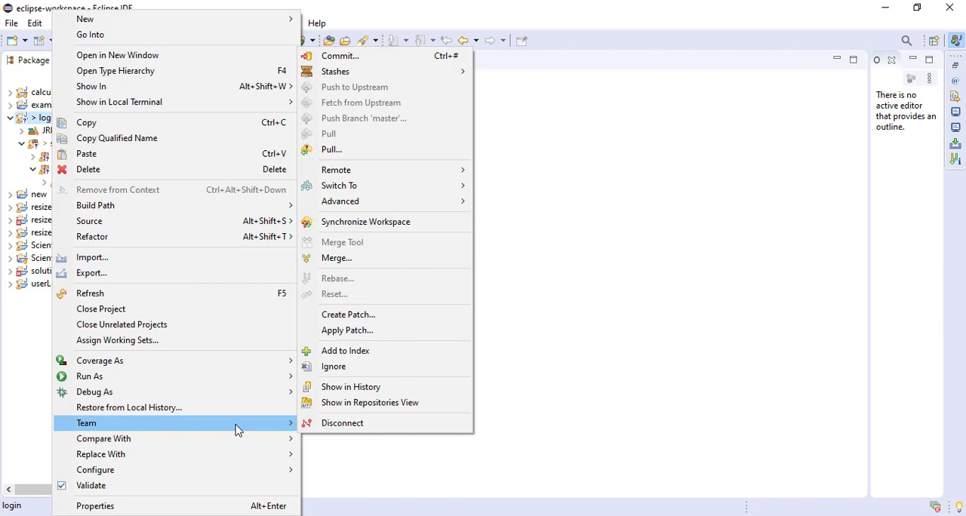
mouse_move(335, 71)
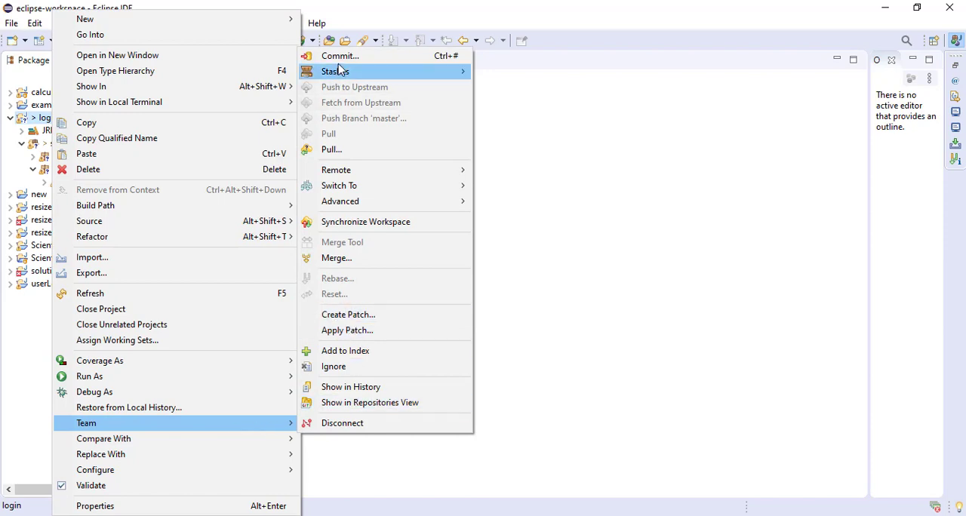
mouse_move(340, 56)
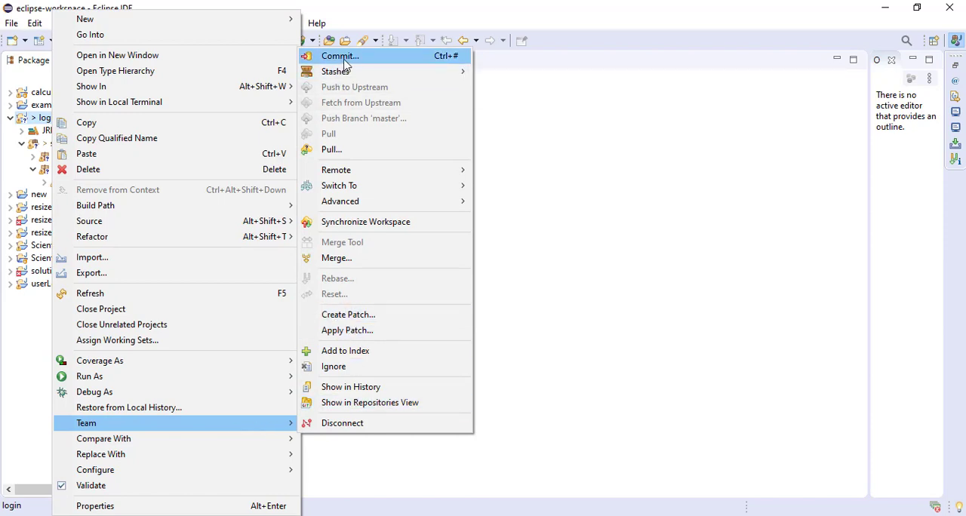
click(340, 56)
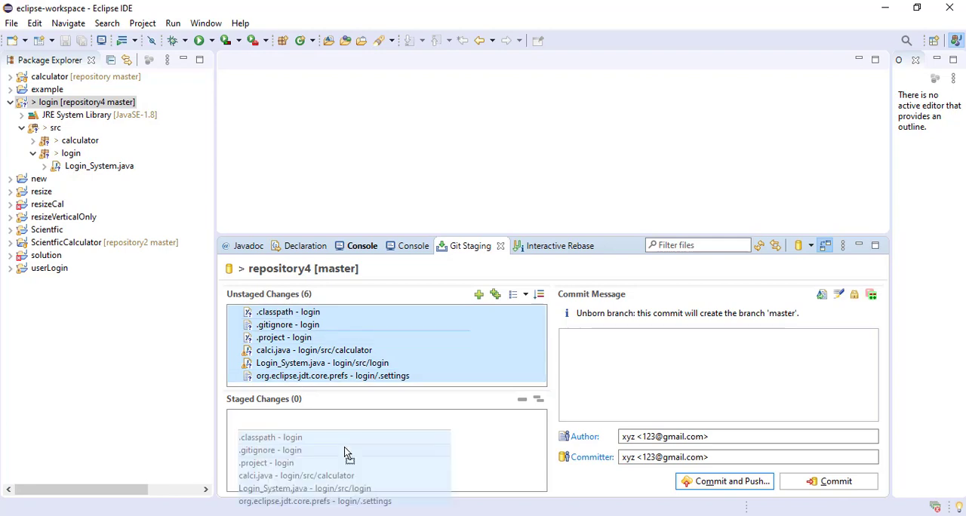
click(496, 292)
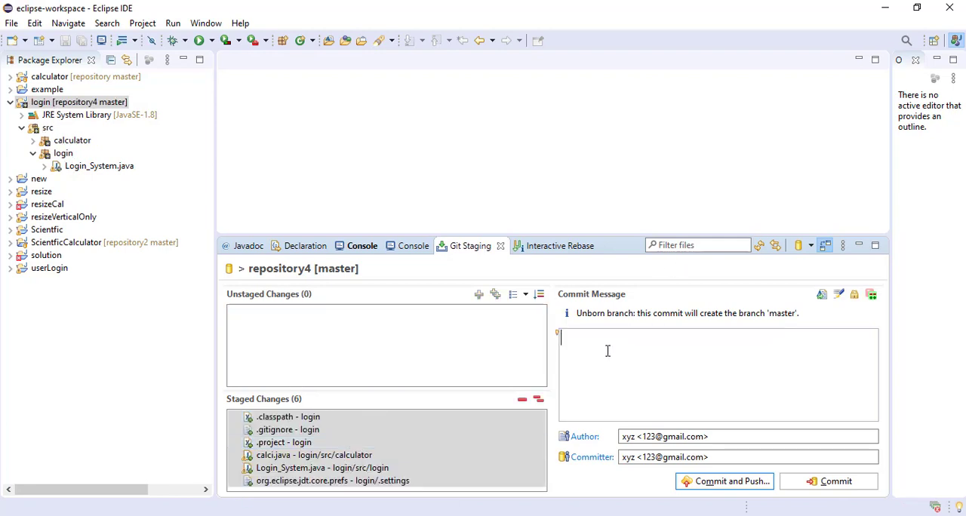
text(This)
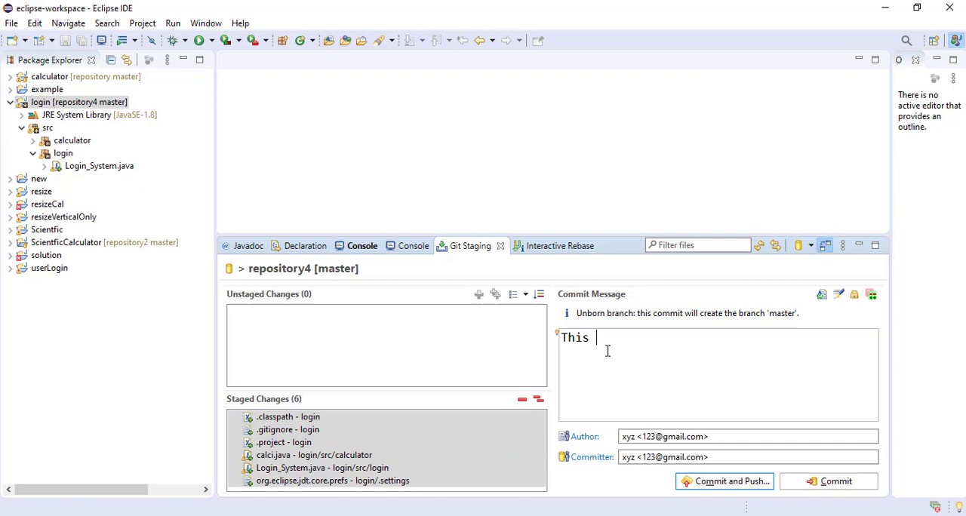
text(is first commit)
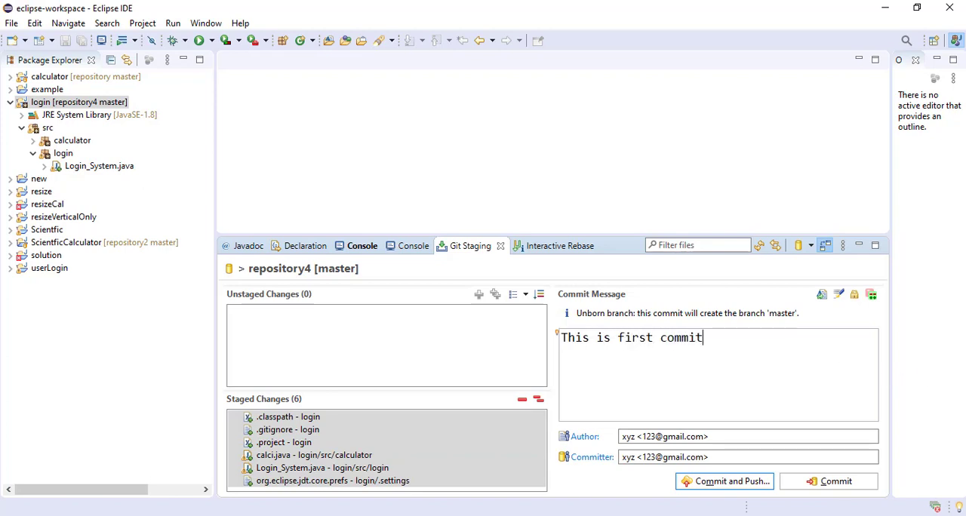
click(723, 480)
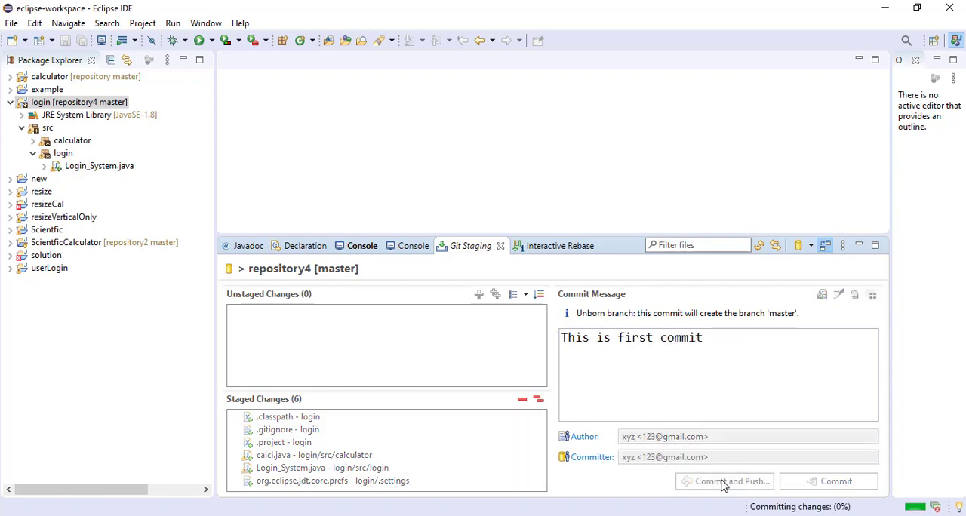
click(725, 480)
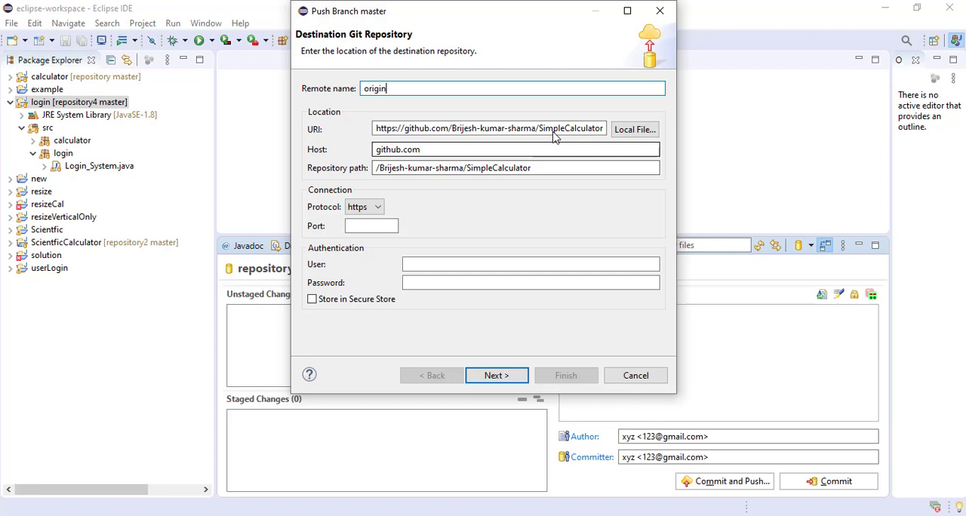
mouse_move(540, 126)
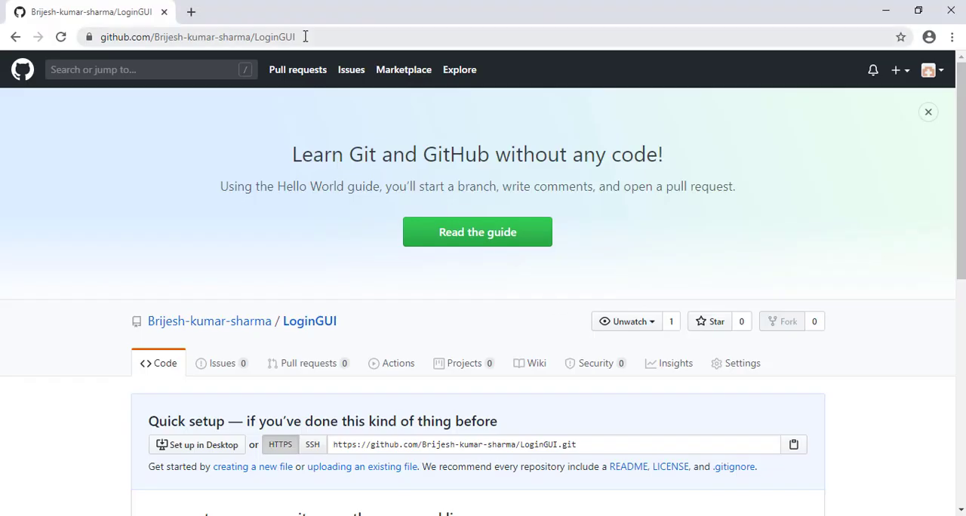
Step: Copy the LoginGUI repository clone address from its GitHub page
click(198, 37)
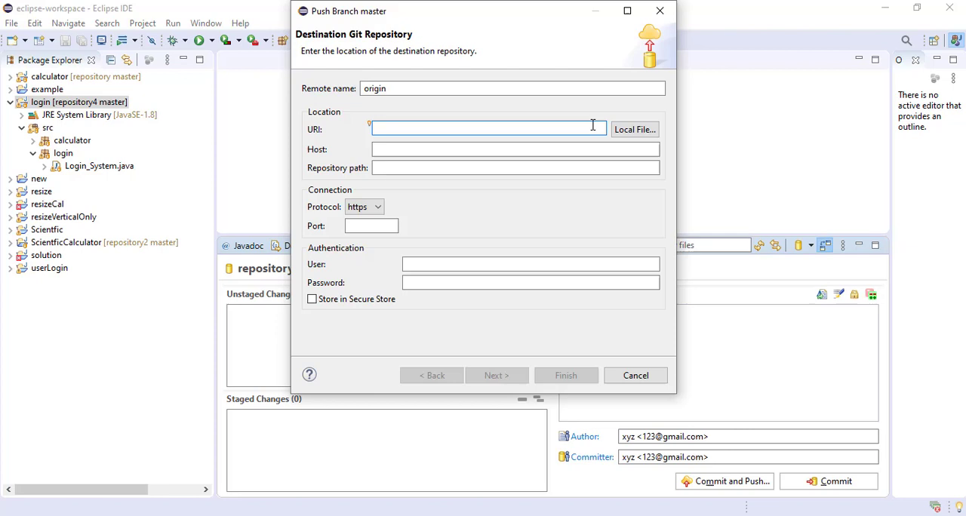
text(https://github.com/Brijesh-kumar-sharma/LoginGUI)
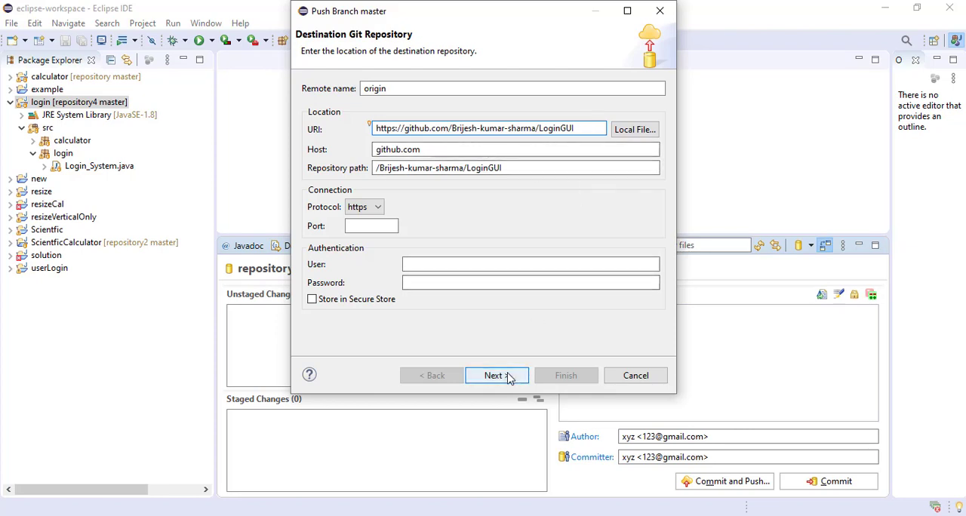
click(497, 374)
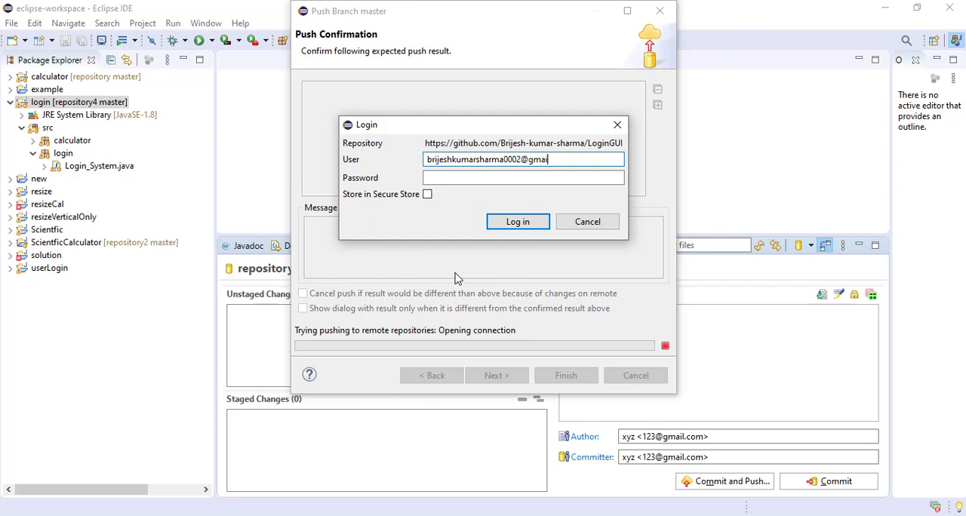
text(password)
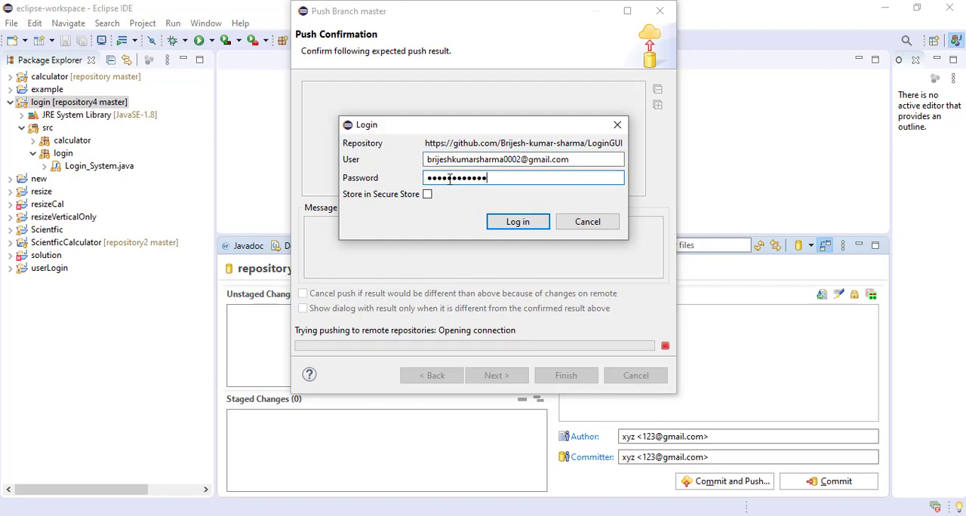
click(516, 220)
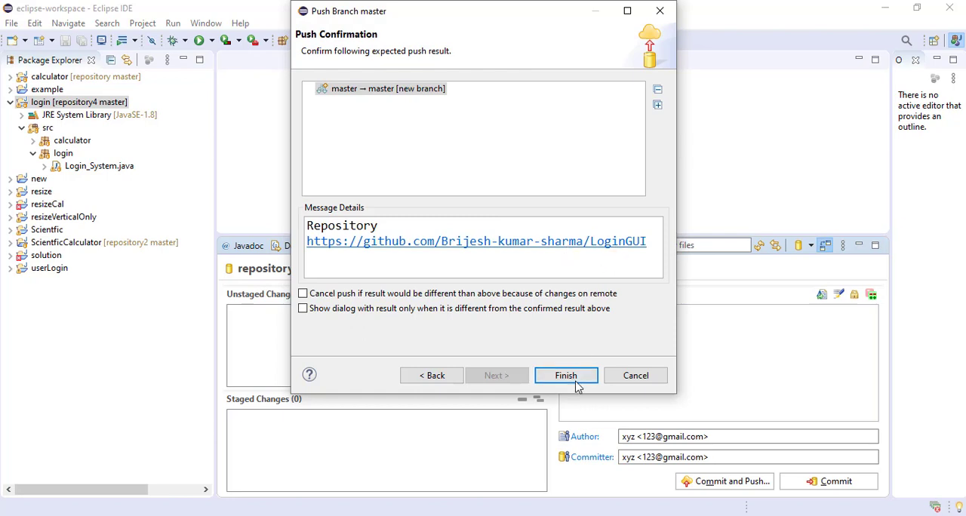
click(565, 374)
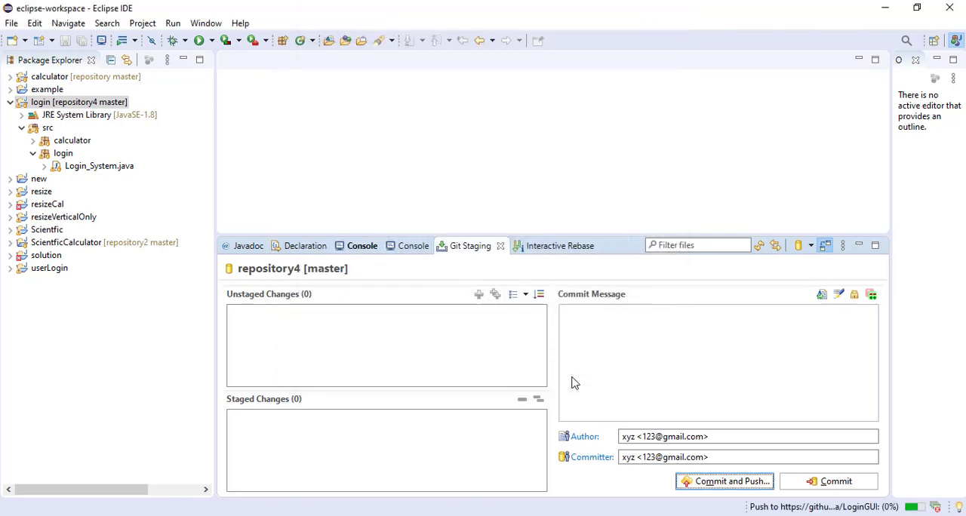
Step: Sign in to GitHub as brijeshkumarsharma0002 so the push to LoginGUI proceeds
click(724, 480)
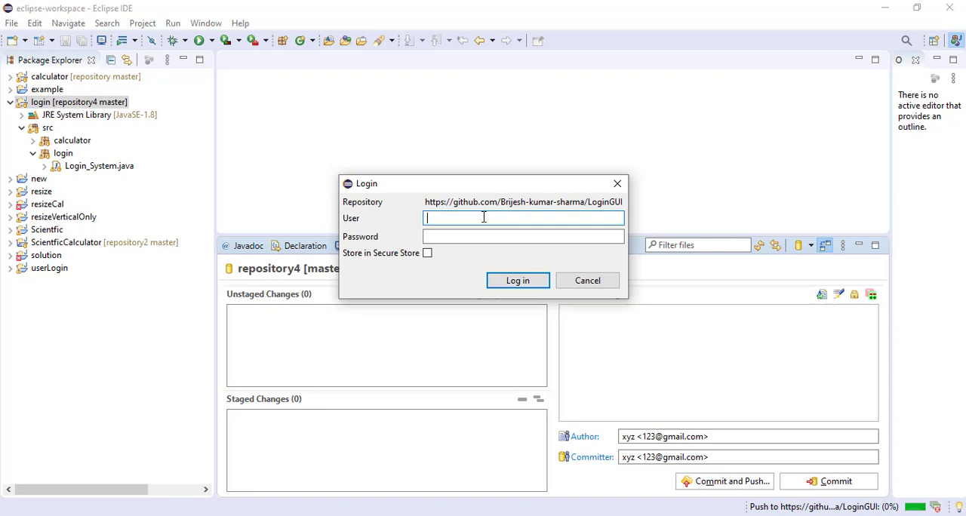
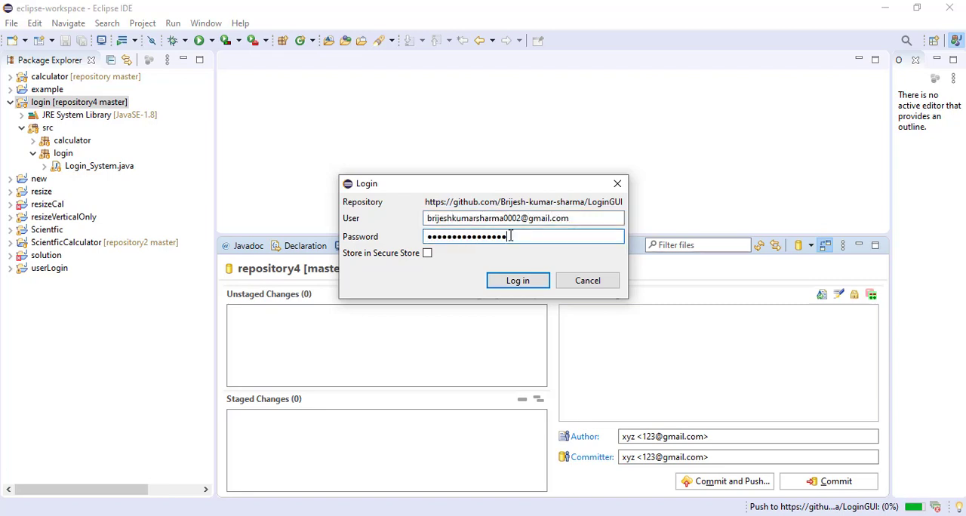
click(517, 281)
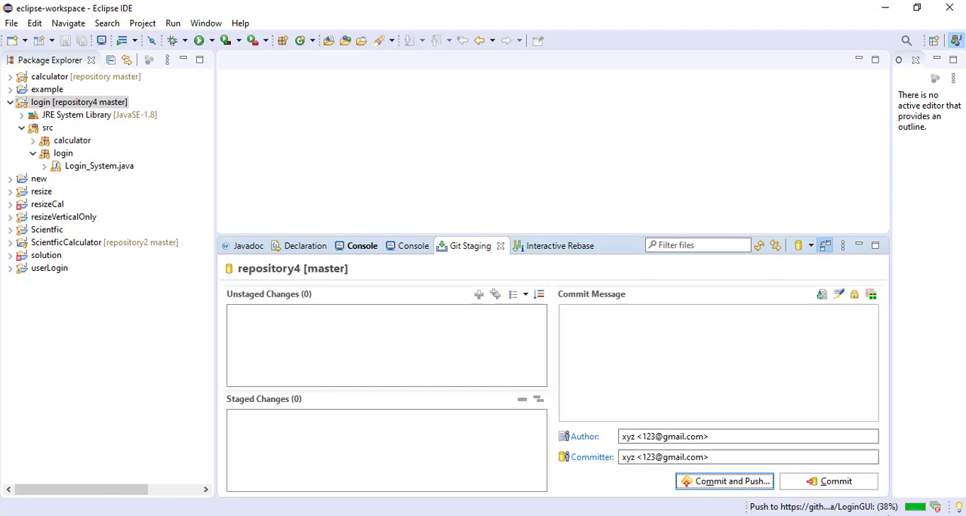
mouse_move(925, 461)
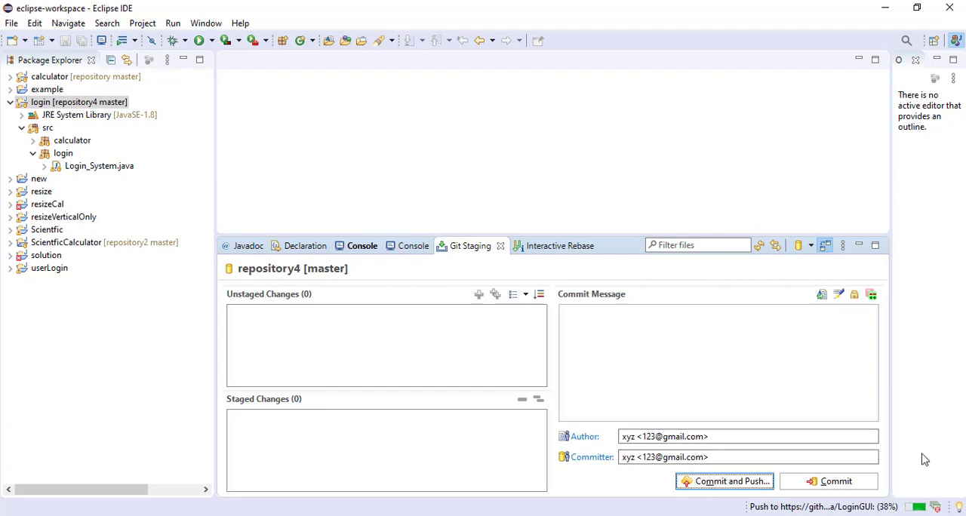
click(724, 480)
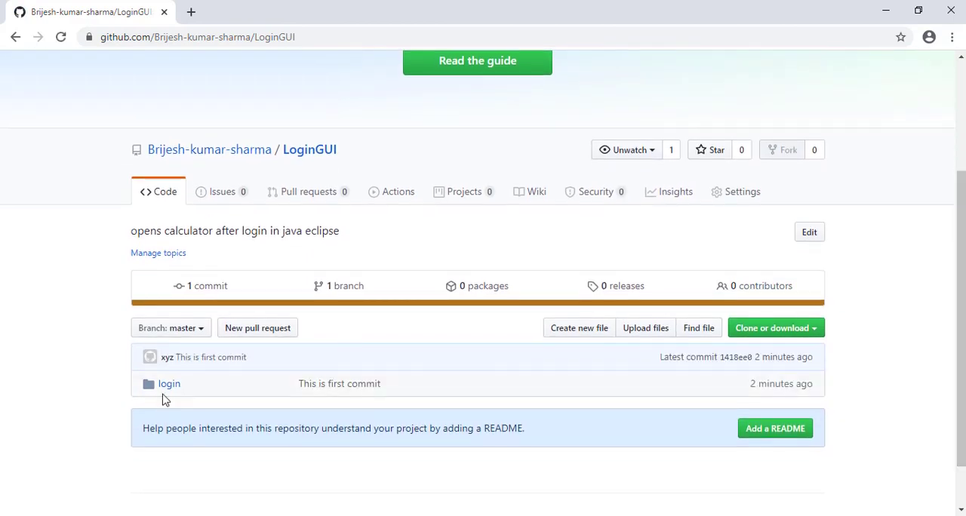
Step: Confirm Login_System.java's source under login/src/login on GitHub, then minimize the browser
click(169, 383)
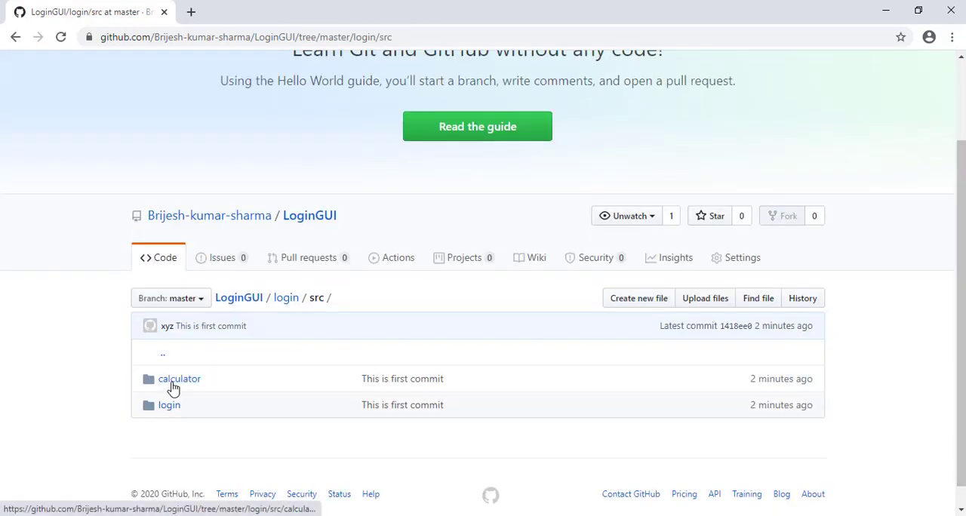
click(169, 405)
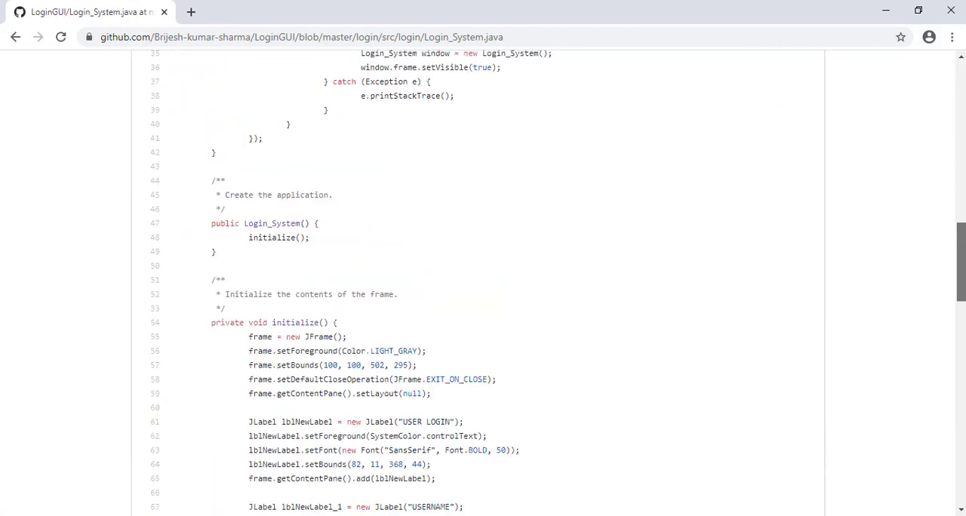
scroll(down, 3)
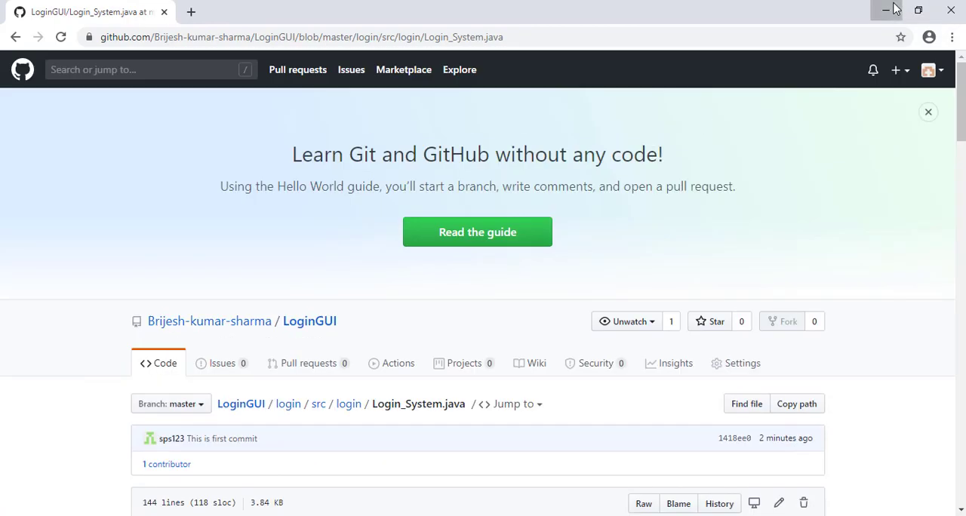
click(886, 9)
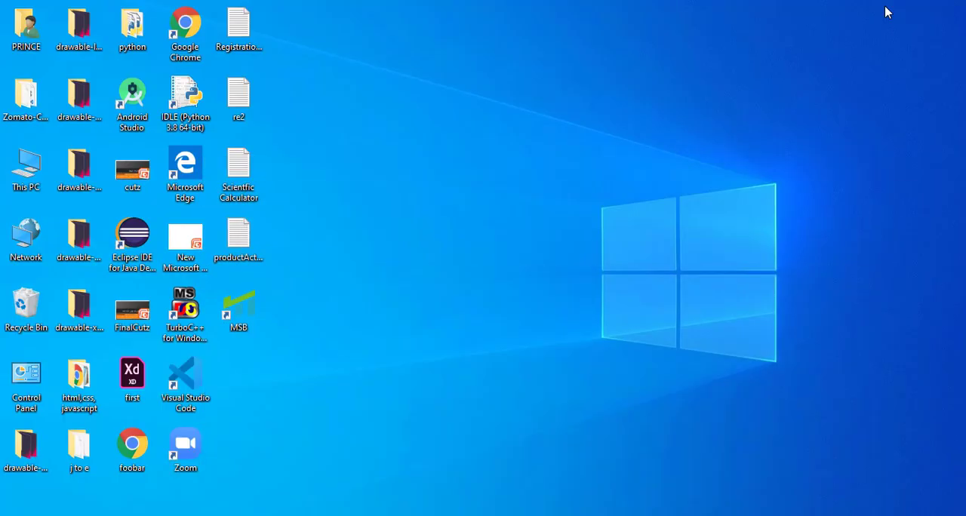